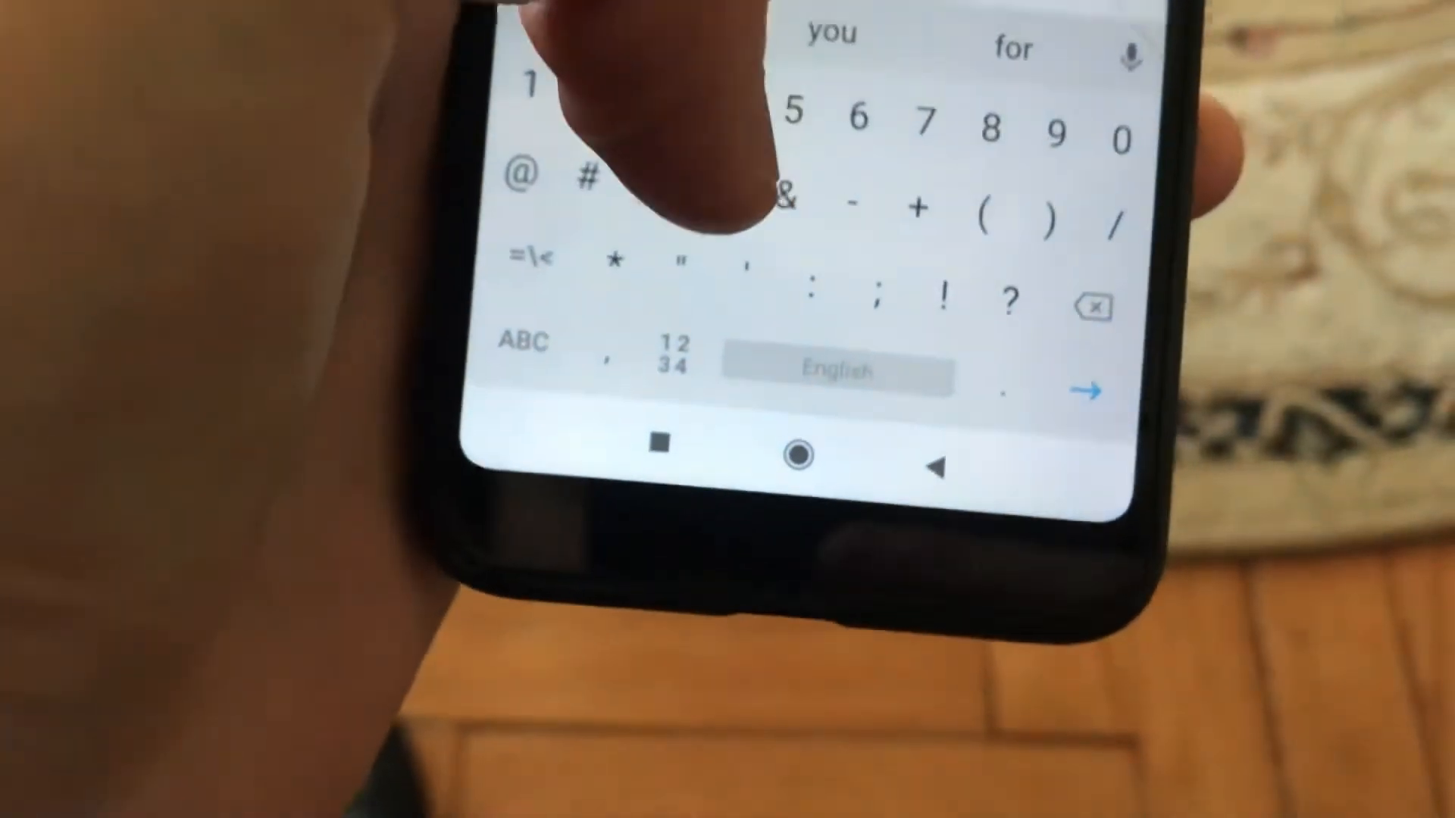
Step: Navigate to chrome://flags to show Chrome's experimental features list
{"action": "left_click", "coordinate": [523, 343]}
{"action": "type", "text": "chrome://flags"}
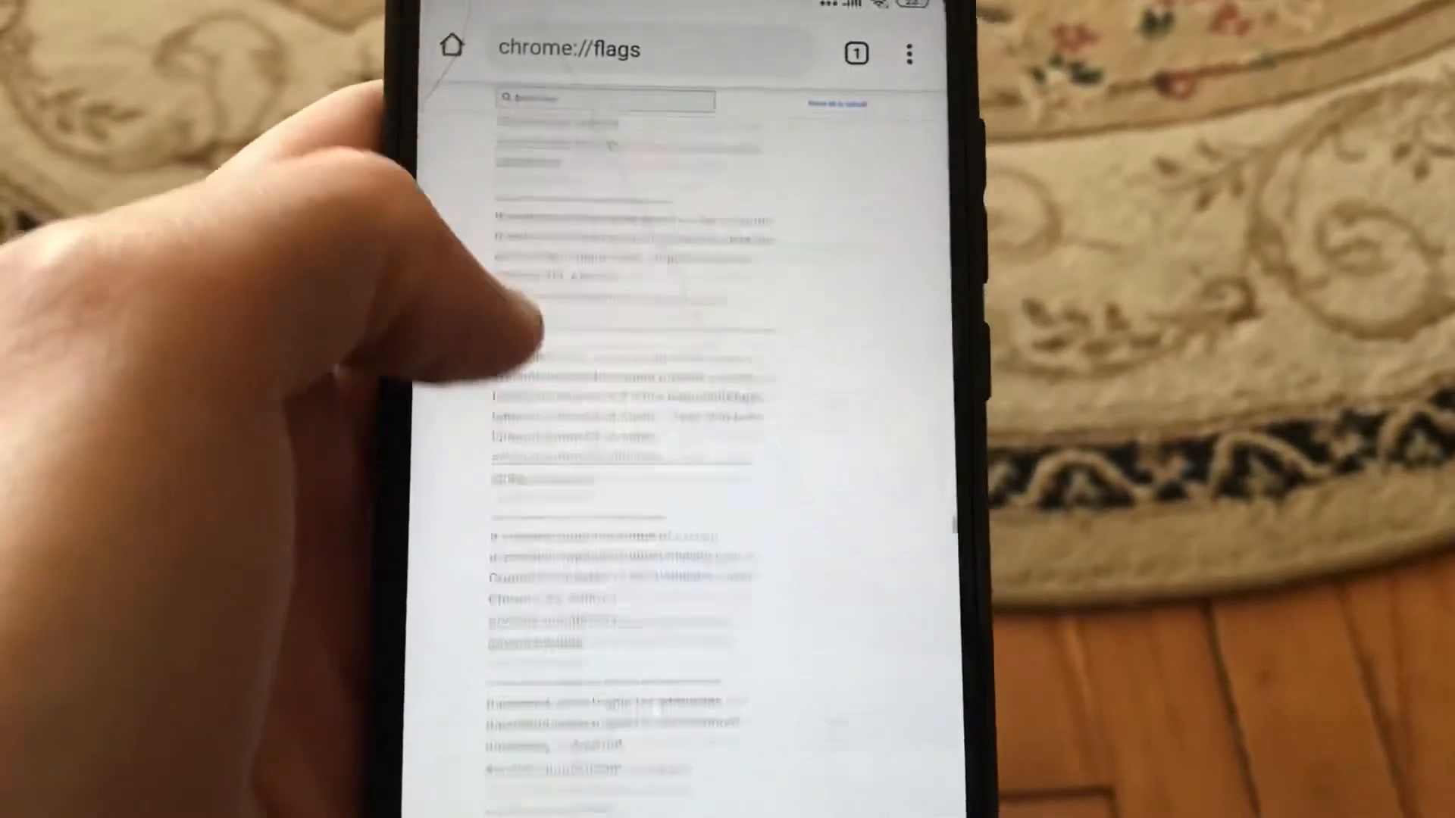
Step: Search the flags list to locate the Reader Mode in CCT flag
{"action": "scroll", "scroll_direction": "up", "scroll_amount": 3}
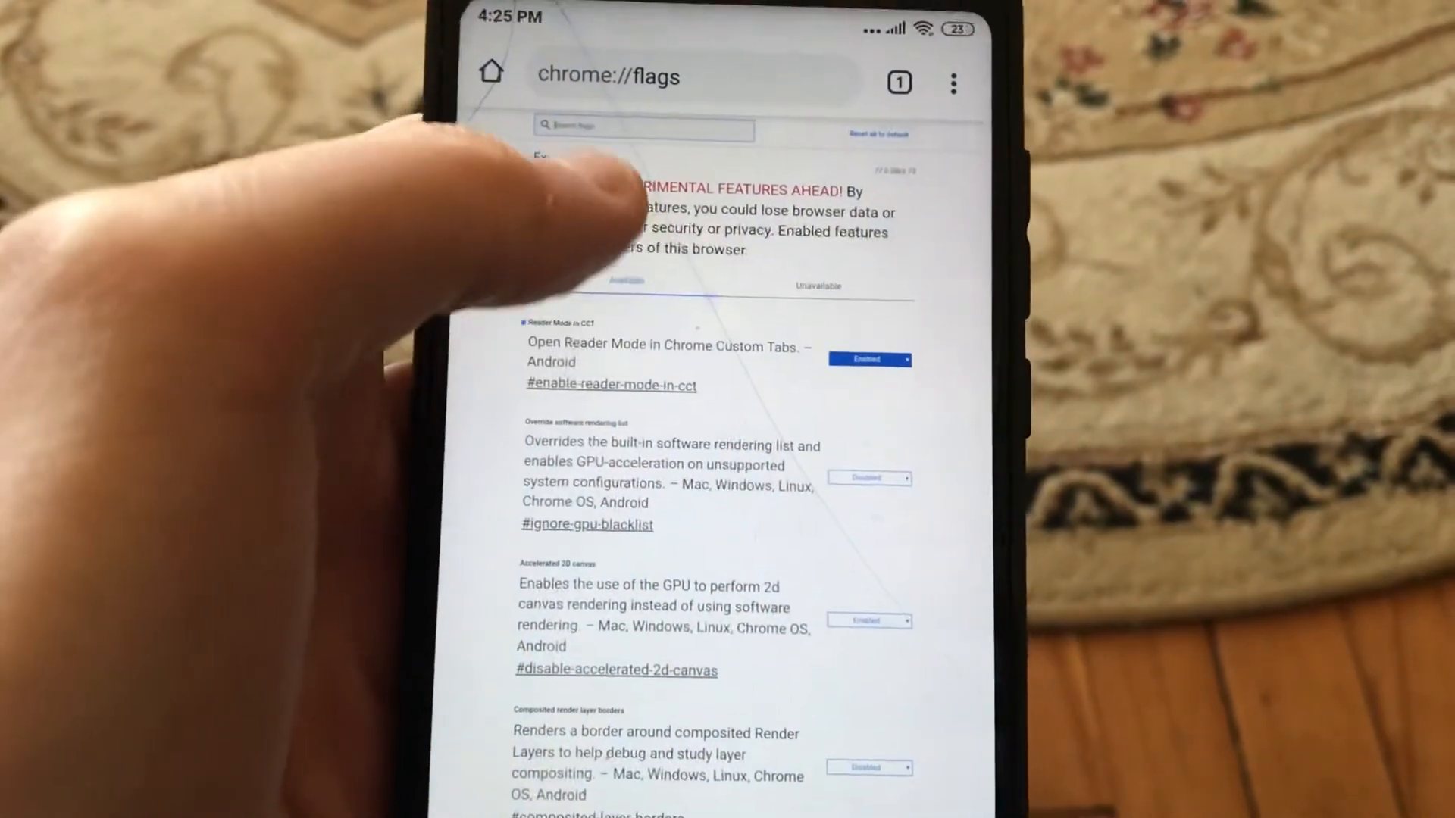
{"action": "left_click", "coordinate": [643, 125]}
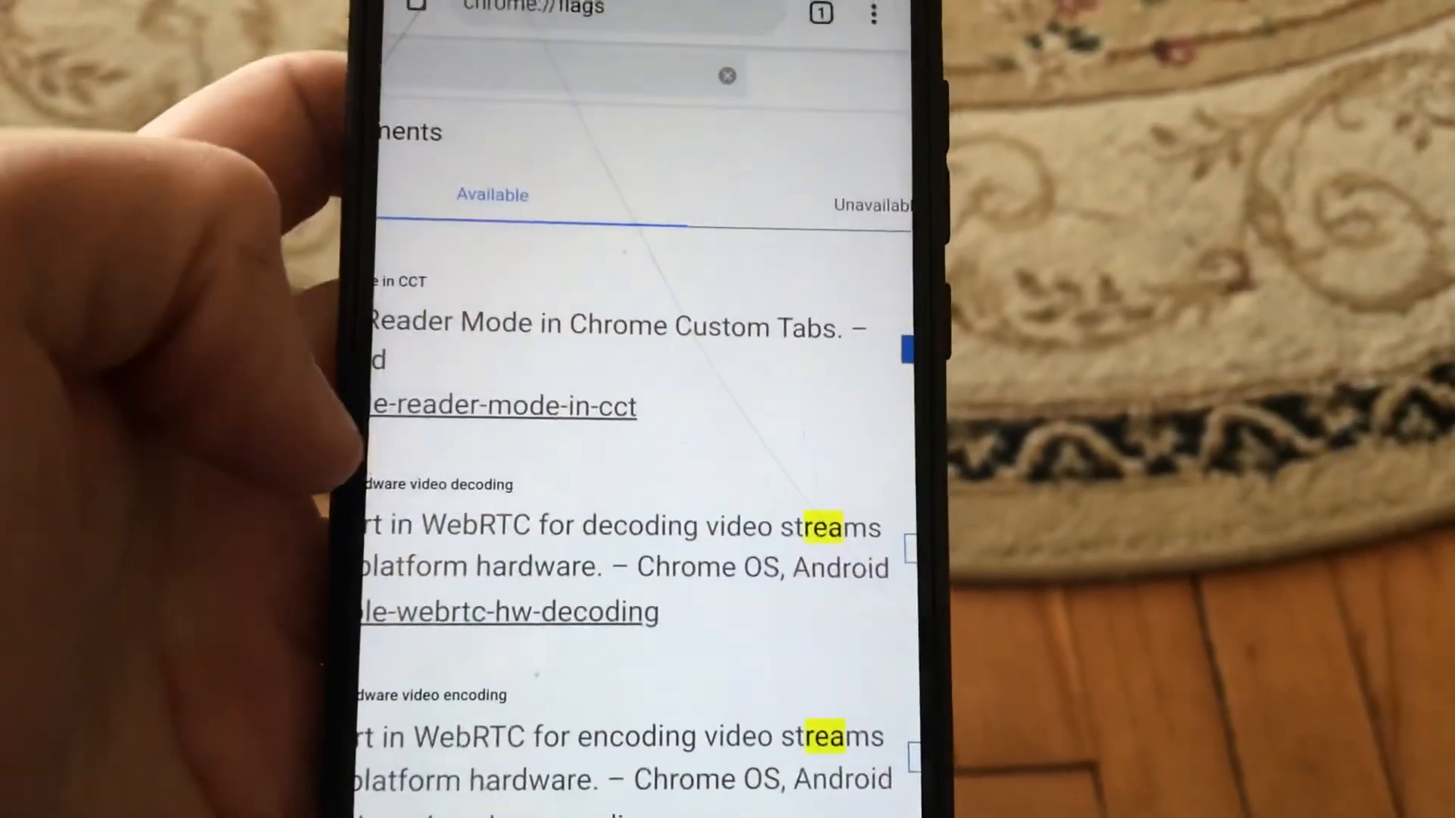
Step: Scroll the filtered flags to reveal WebRTC hardware decoding below Reader Mode in CCT
{"action": "scroll", "scroll_direction": "up", "scroll_amount": 3}
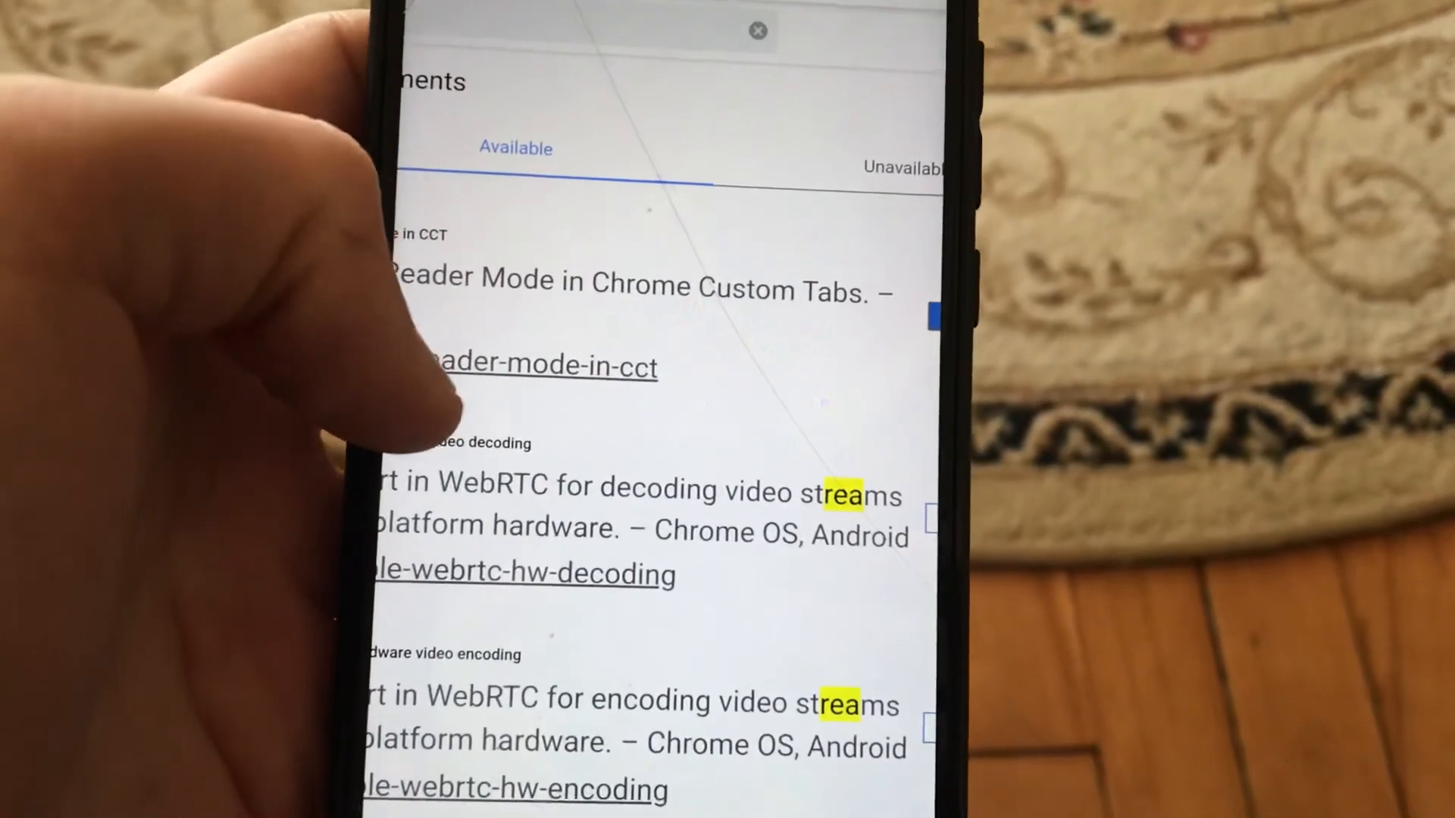